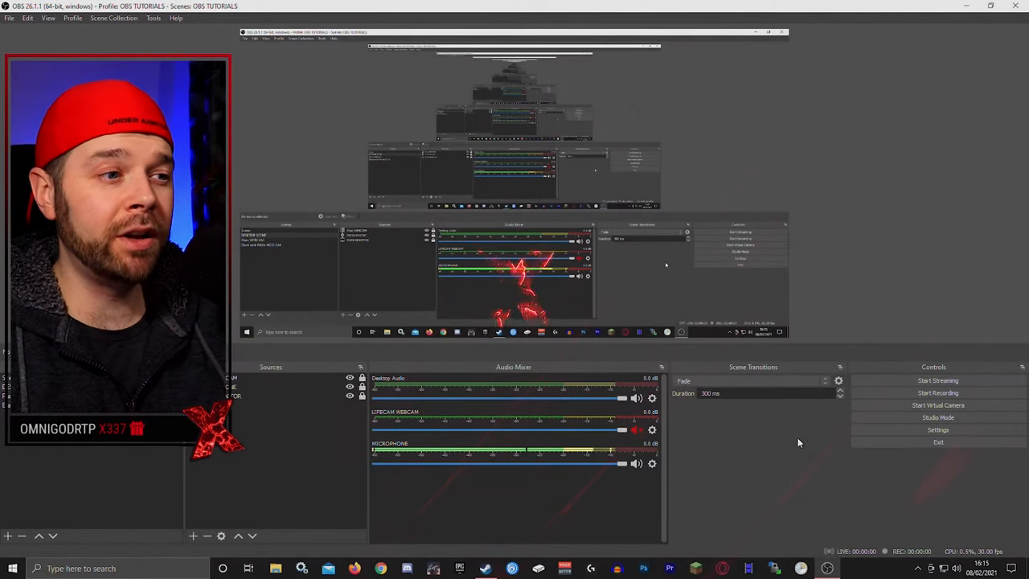
Reach the Output section of OBS settings and compare its Recording and Streaming tabs.
{"action": "left_click", "coordinate": [939, 429]}
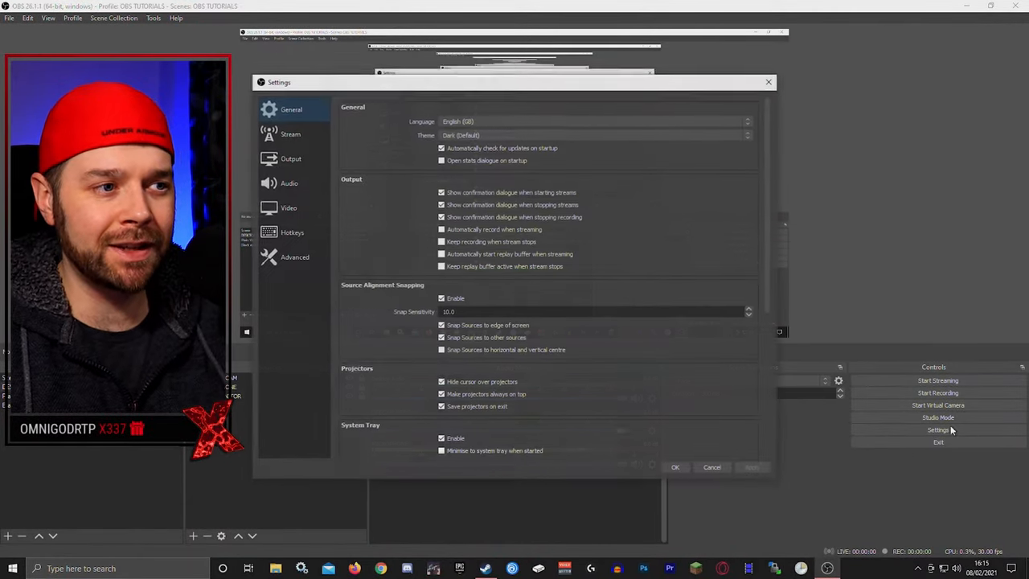
{"action": "left_click", "coordinate": [290, 159]}
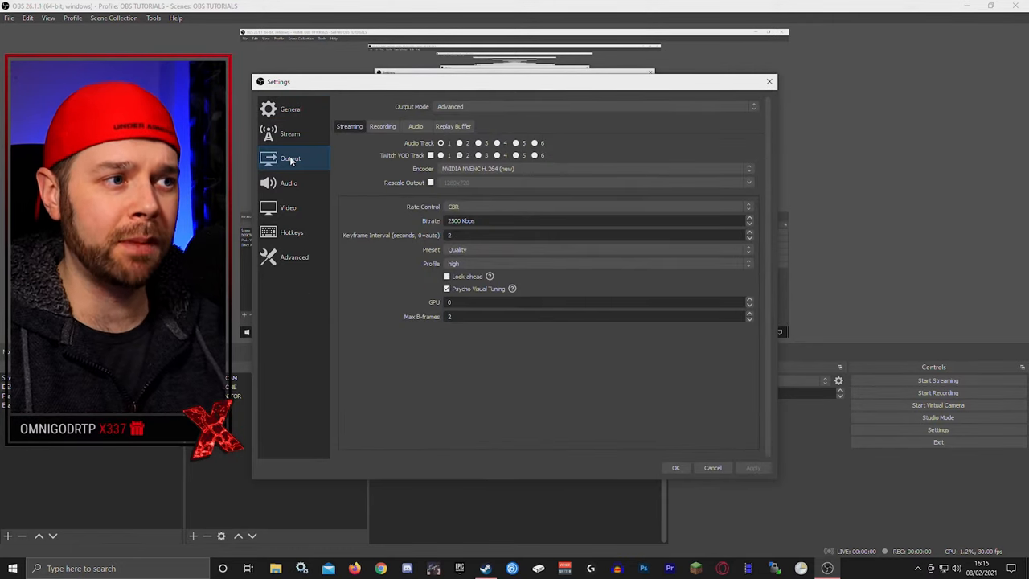
{"action": "left_click", "coordinate": [383, 125]}
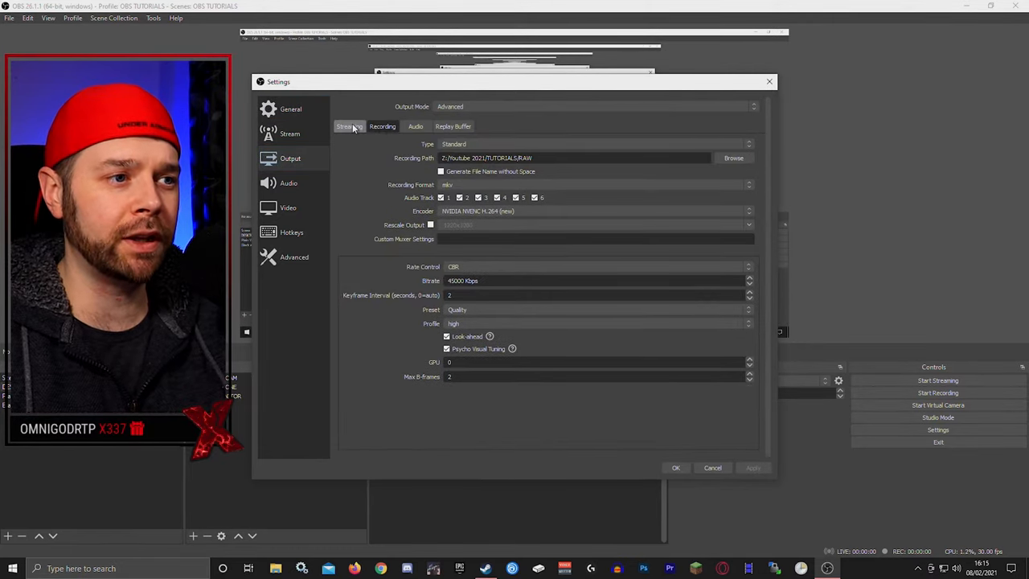
{"action": "left_click", "coordinate": [349, 125]}
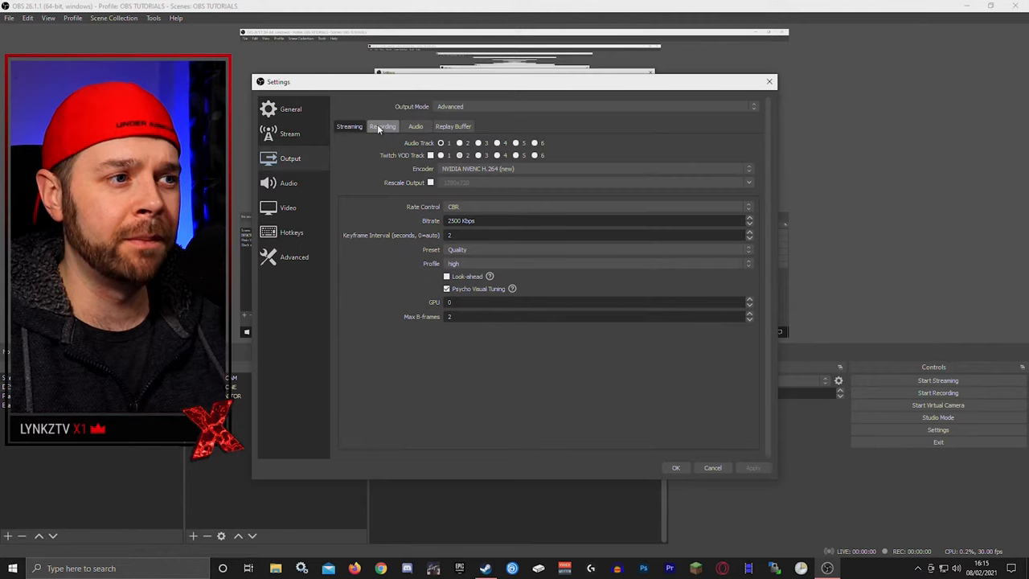
Review the Audio Track checkboxes on the Recording tab against the single track used for streaming.
{"action": "left_click", "coordinate": [383, 125]}
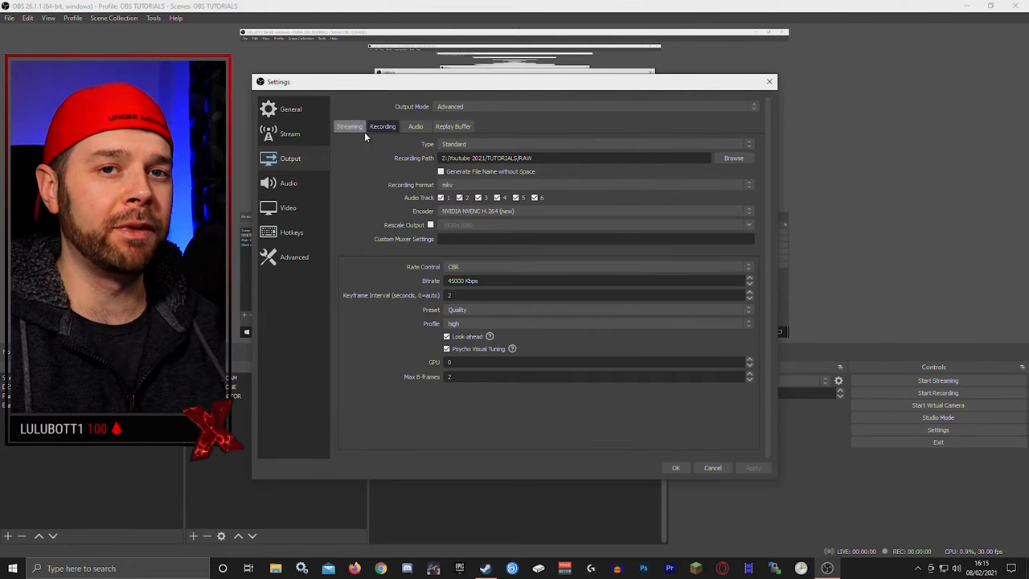
{"action": "left_click", "coordinate": [349, 125]}
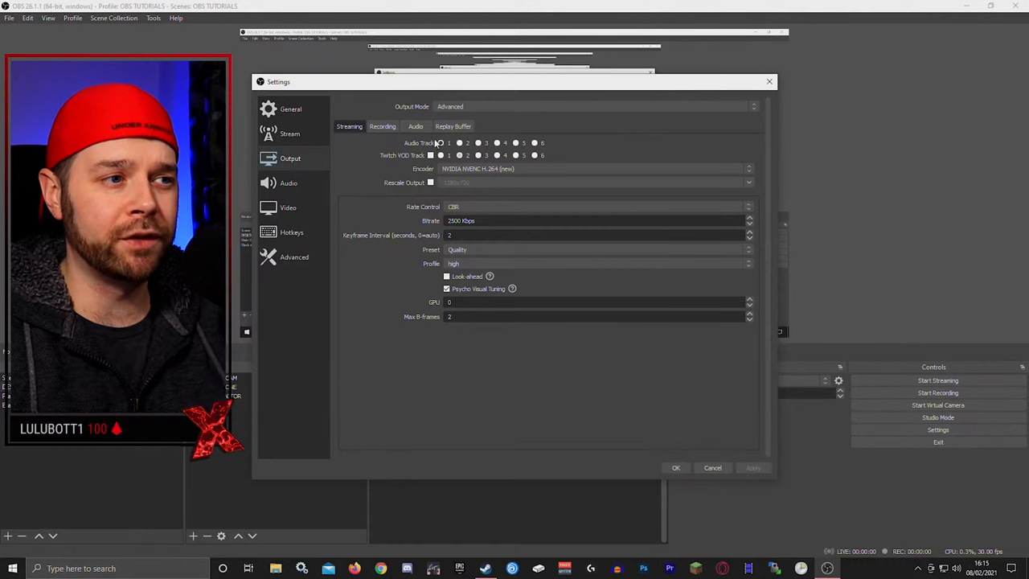
{"action": "left_click", "coordinate": [382, 125]}
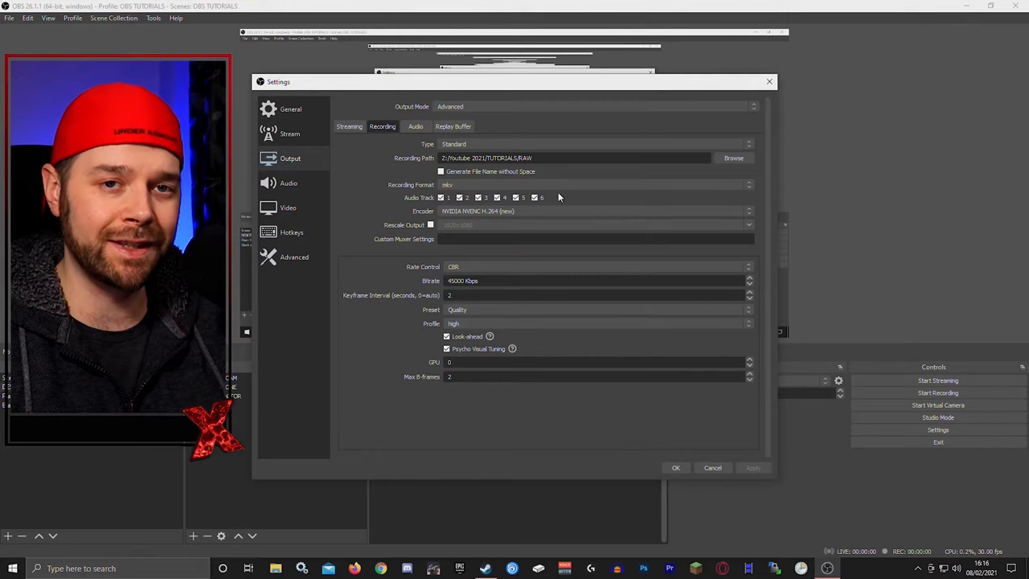
{"action": "left_click", "coordinate": [349, 125]}
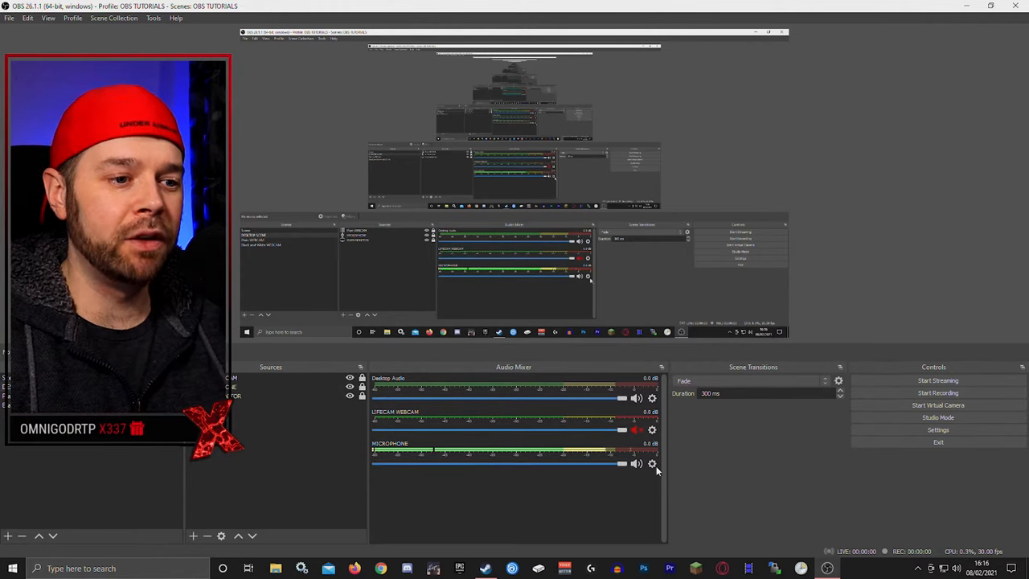
Bring up Advanced Audio Properties from the microphone mixer channel and widen it to show all track columns.
{"action": "right_click", "coordinate": [653, 463]}
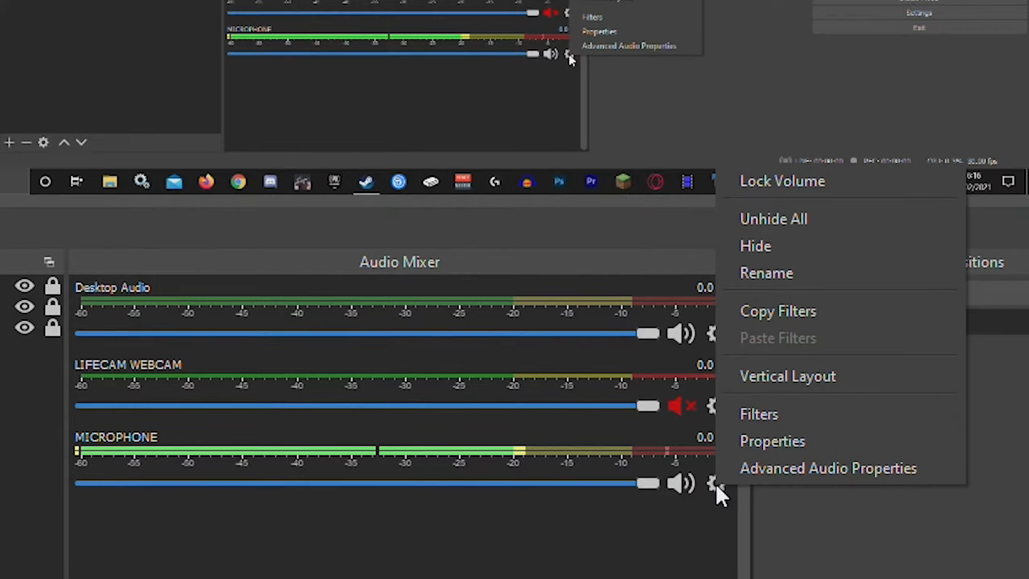
{"action": "mouse_move", "coordinate": [829, 468]}
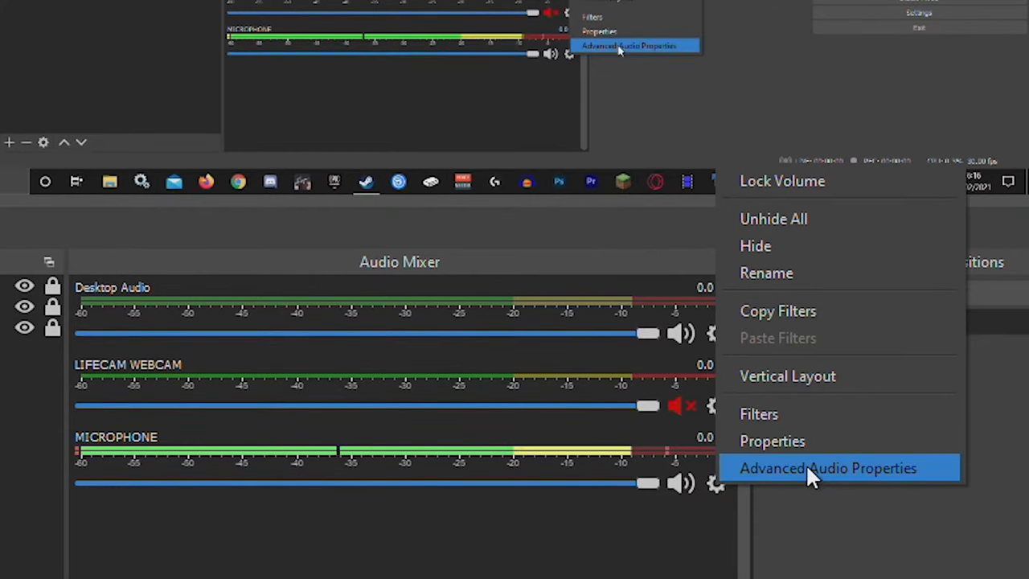
{"action": "left_click", "coordinate": [828, 468]}
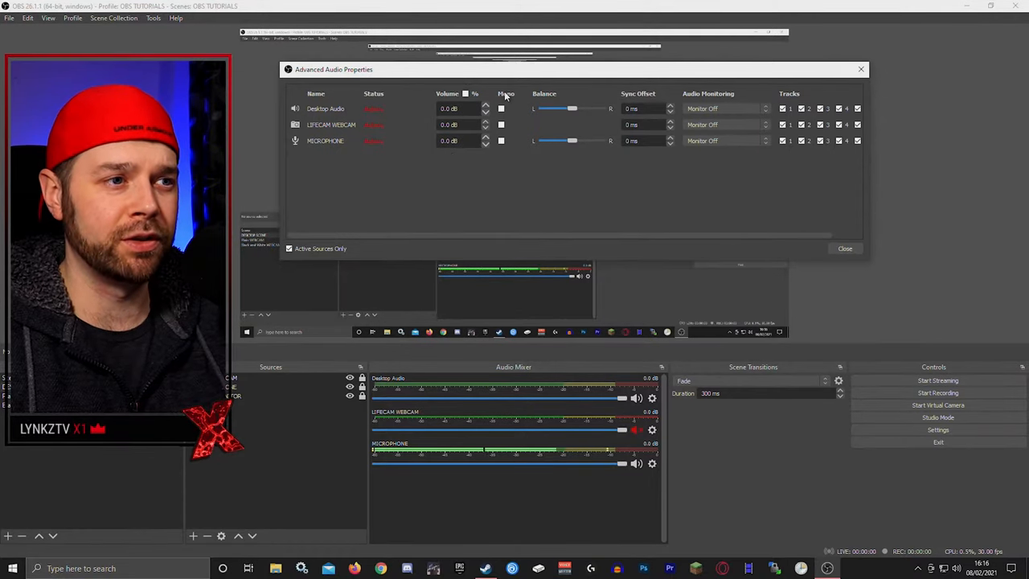
{"action": "left_click", "coordinate": [502, 110]}
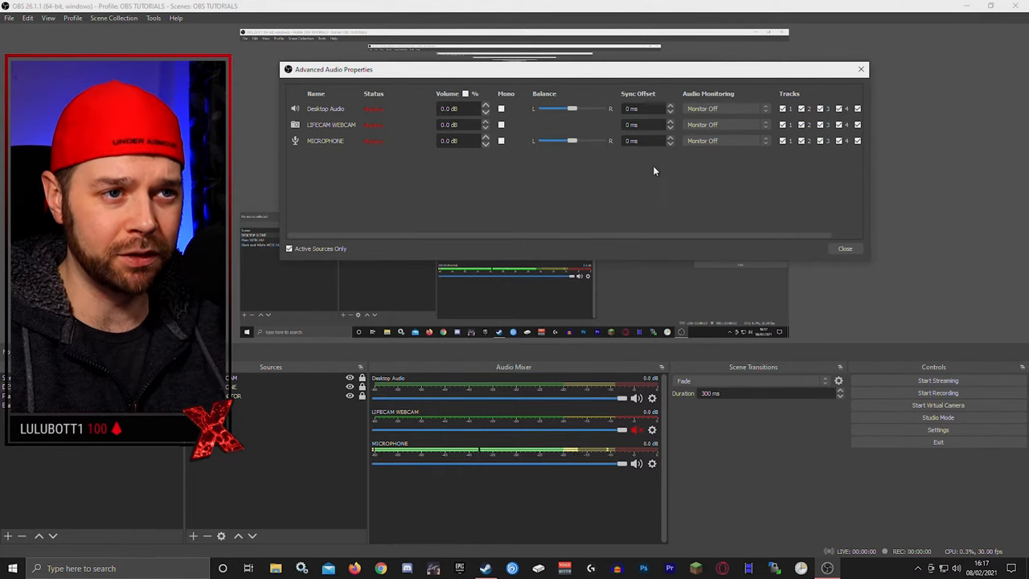
{"action": "mouse_move", "coordinate": [662, 87]}
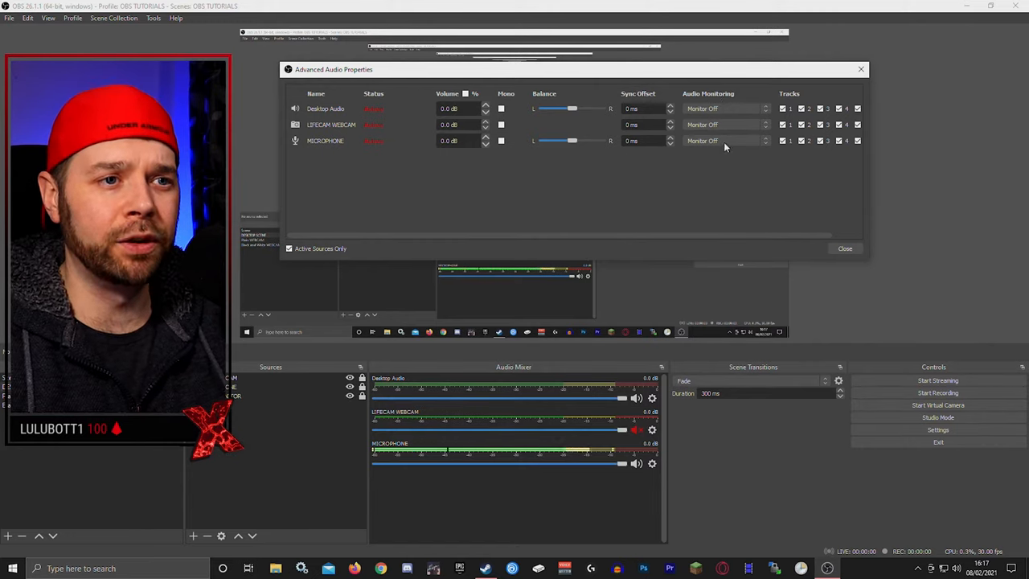
{"action": "left_click_drag", "start_coordinate": [867, 169], "coordinate": [957, 169]}
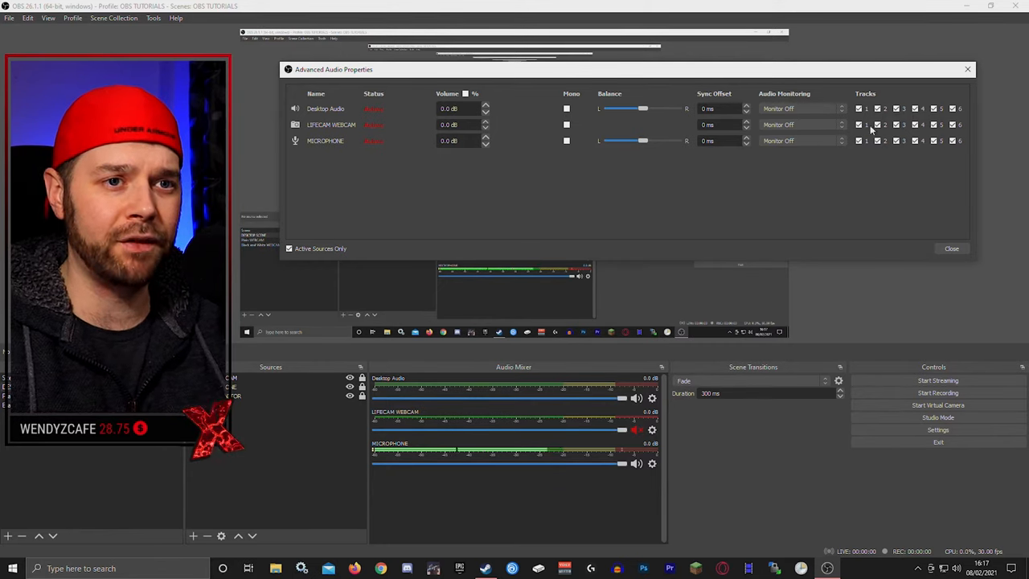
{"action": "mouse_move", "coordinate": [836, 160]}
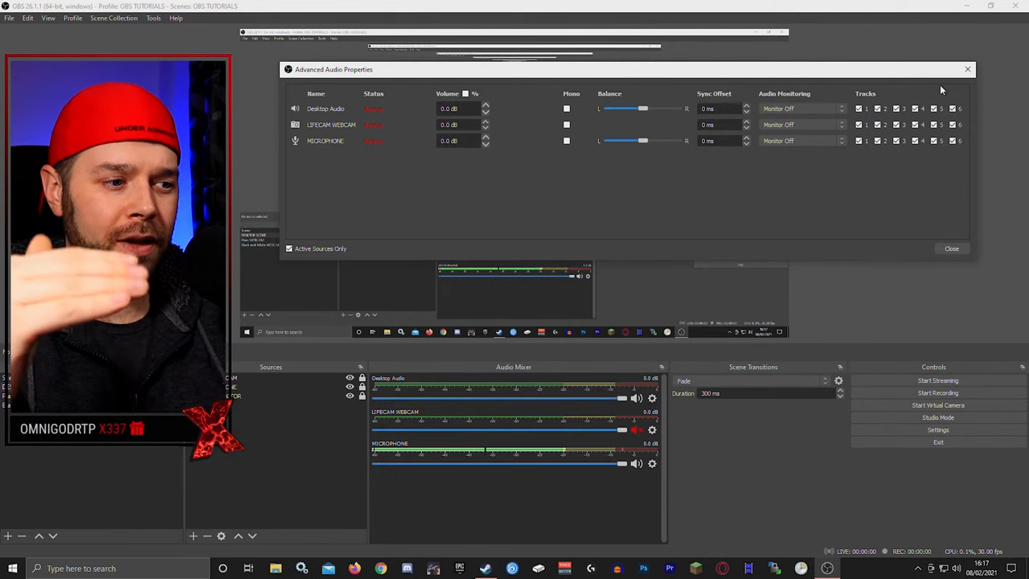
Leave Desktop Audio on tracks 1 and 2 only, clearing its extra track boxes.
{"action": "left_click", "coordinate": [898, 109]}
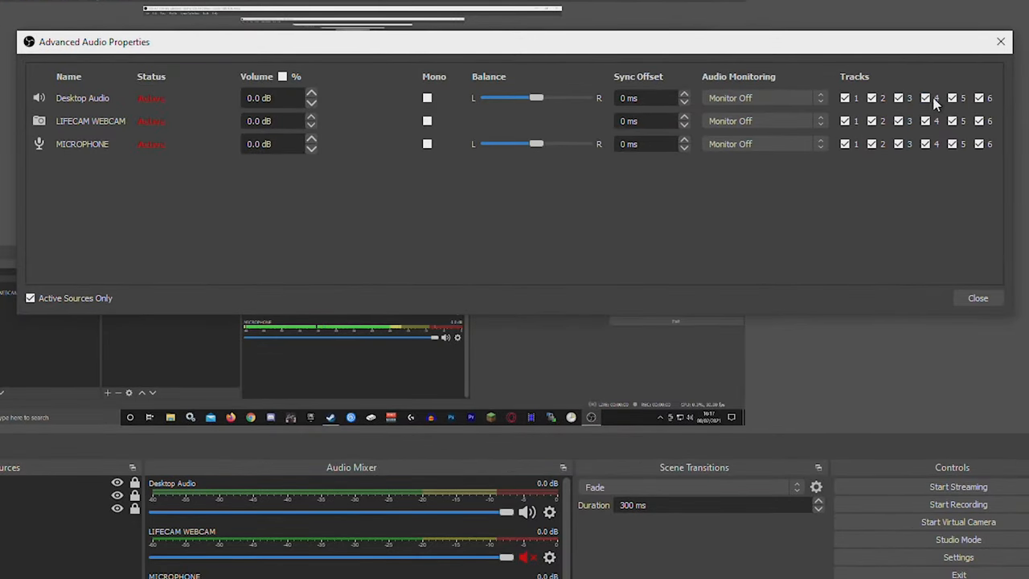
{"action": "left_click", "coordinate": [925, 98]}
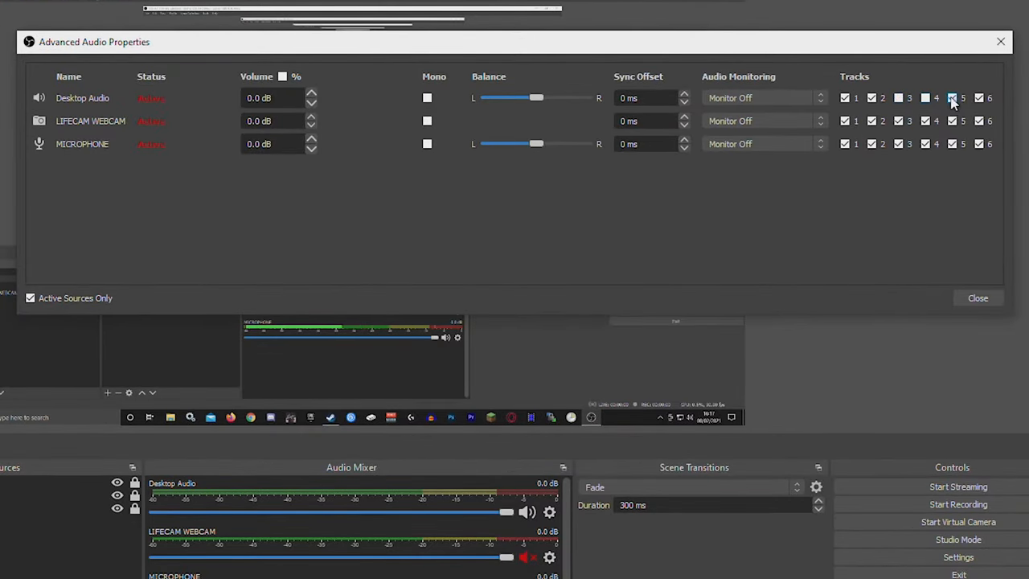
{"action": "left_click", "coordinate": [952, 98]}
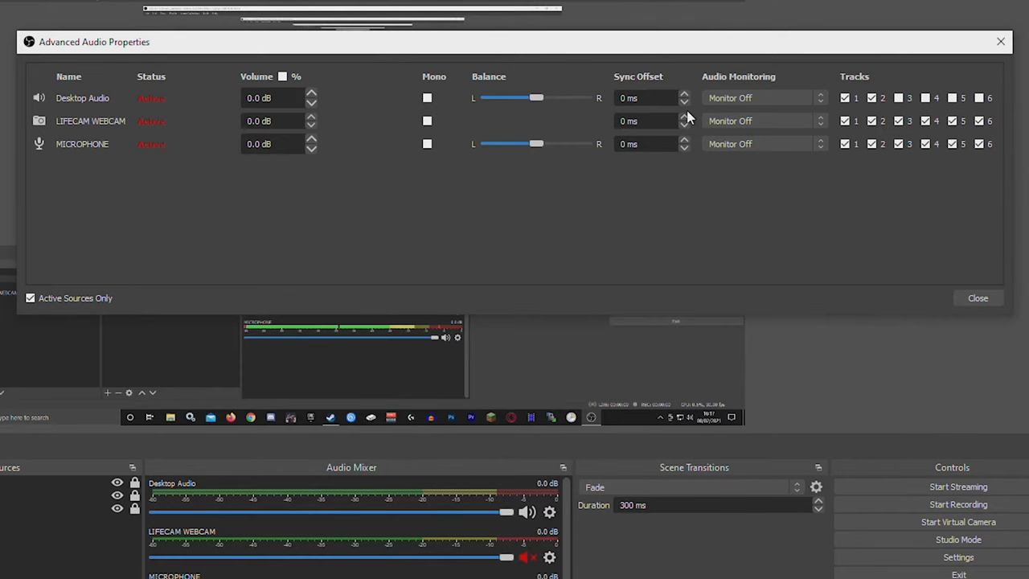
{"action": "left_click", "coordinate": [871, 145]}
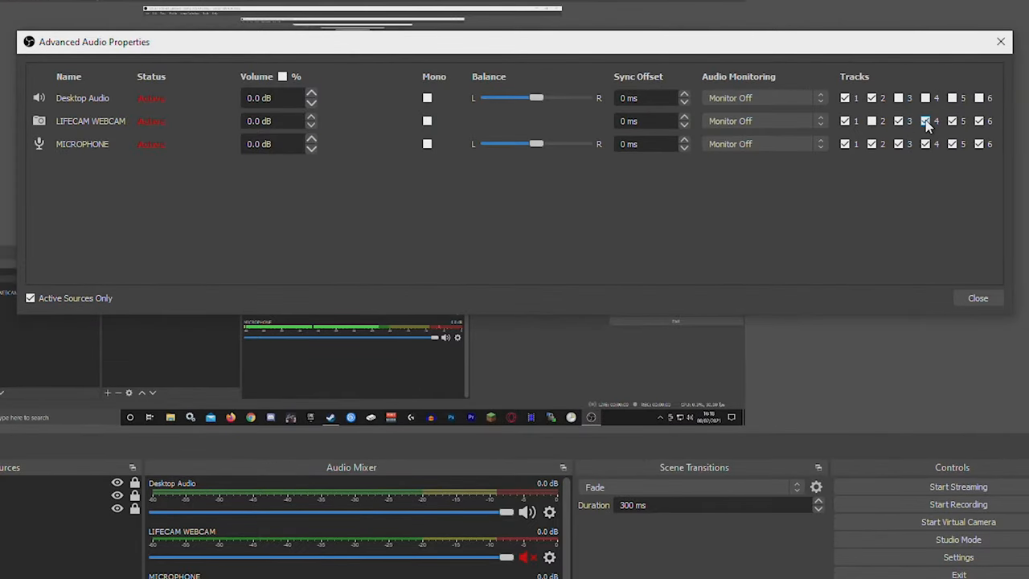
Leave the webcam on tracks 1 and 3 and the microphone on tracks 1 and 4, then close the properties.
{"action": "left_click", "coordinate": [926, 120]}
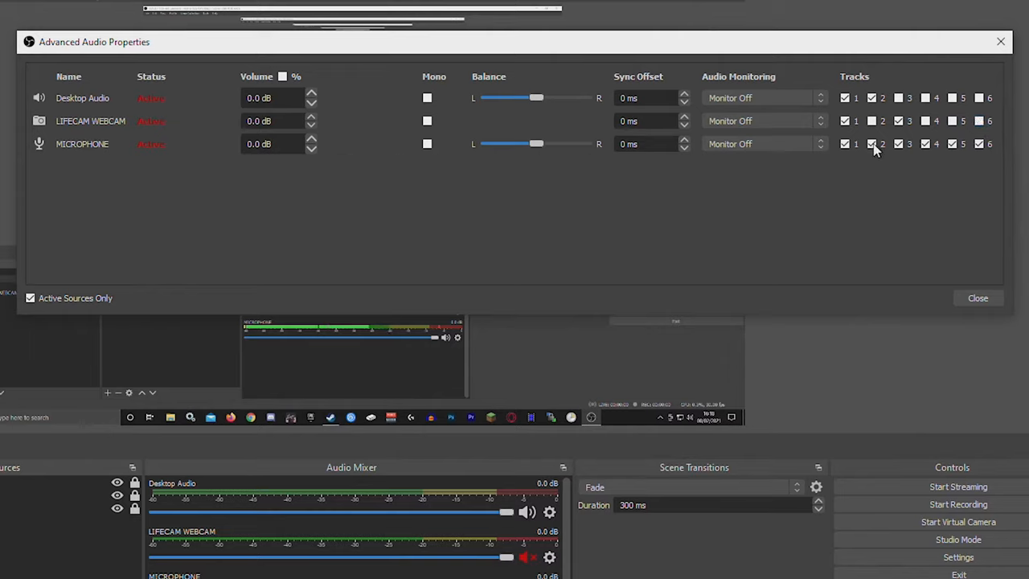
{"action": "left_click", "coordinate": [897, 144]}
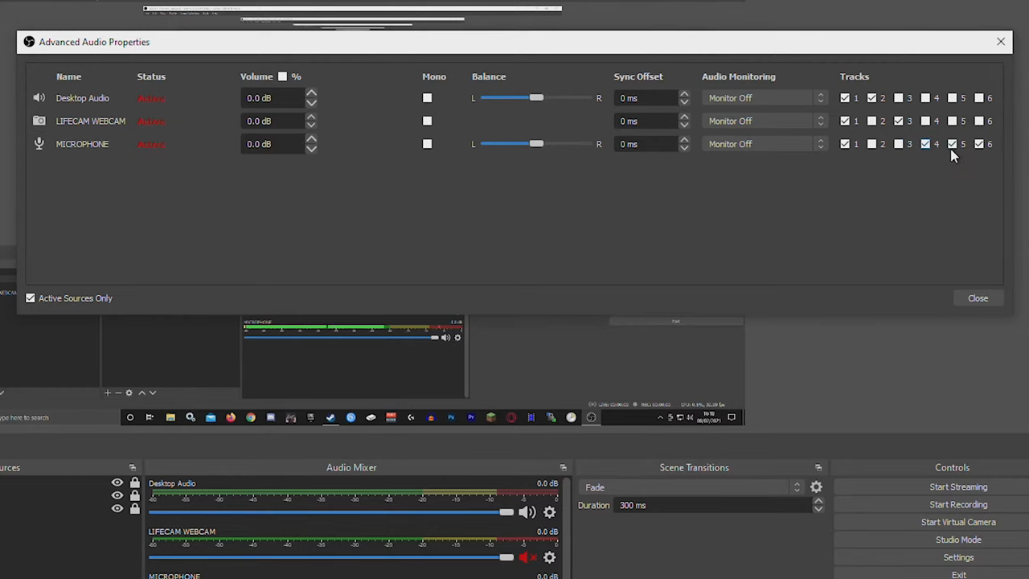
{"action": "left_click", "coordinate": [952, 144]}
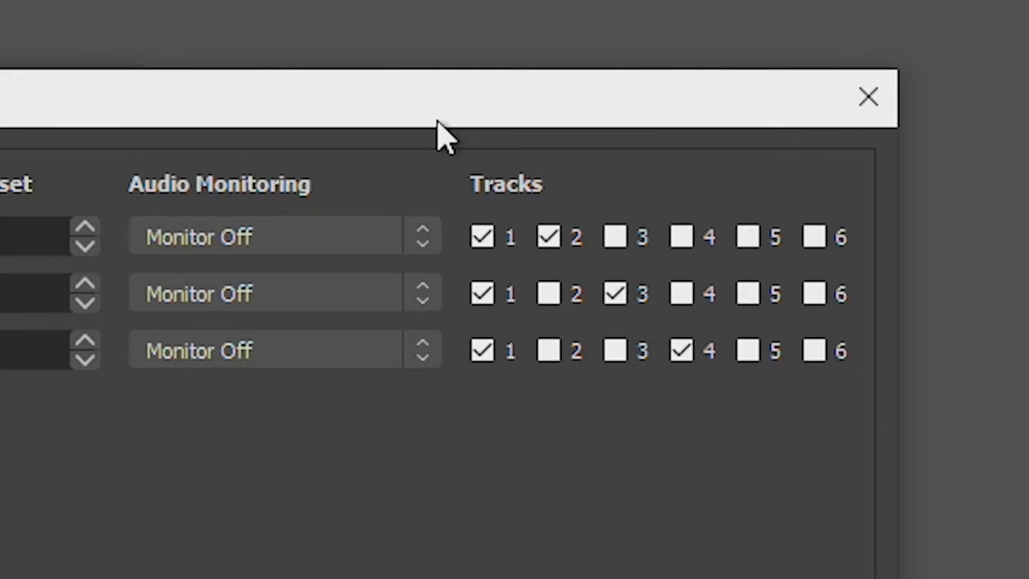
{"action": "mouse_move", "coordinate": [518, 415]}
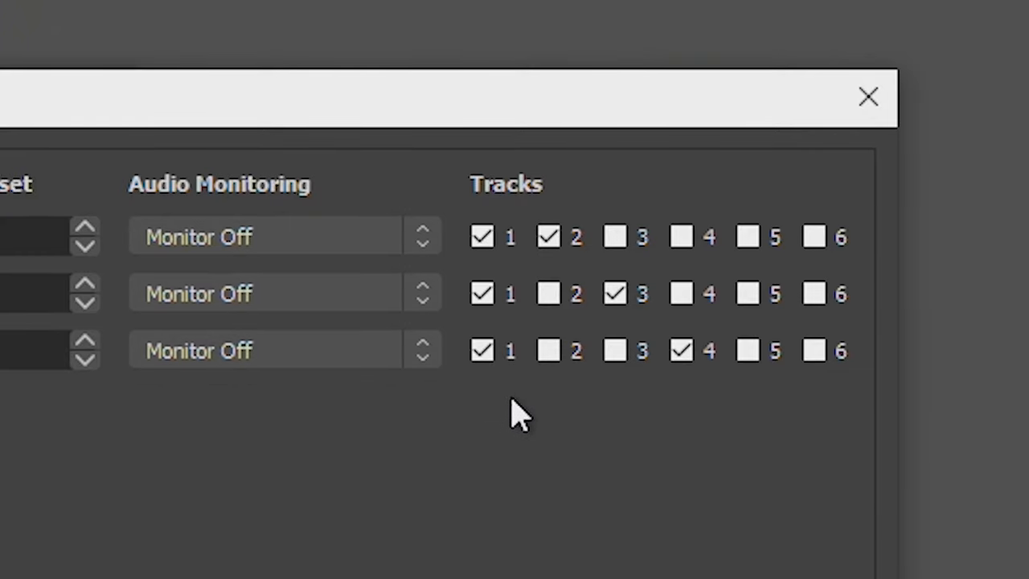
{"action": "mouse_move", "coordinate": [474, 193]}
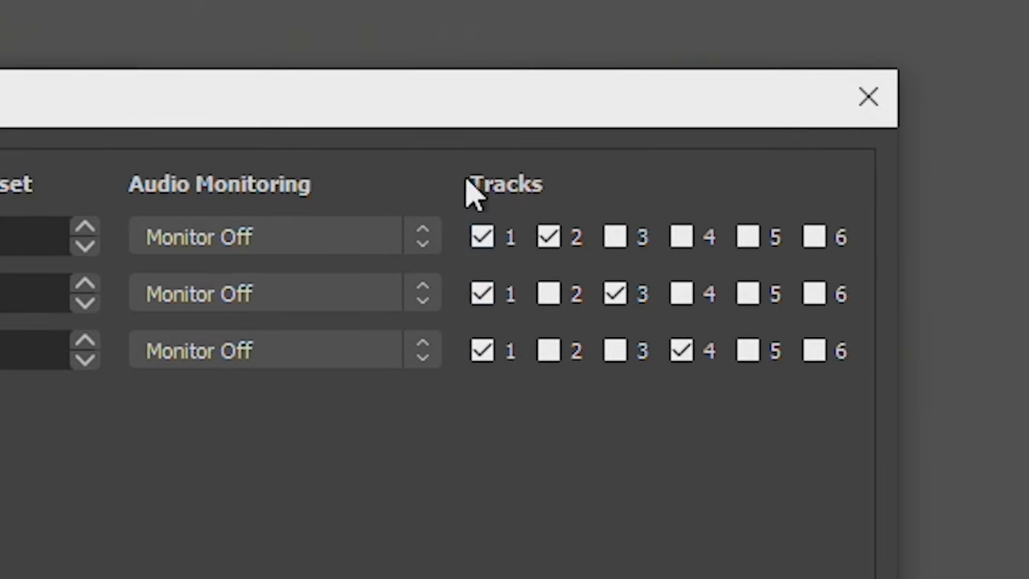
{"action": "left_click", "coordinate": [482, 351]}
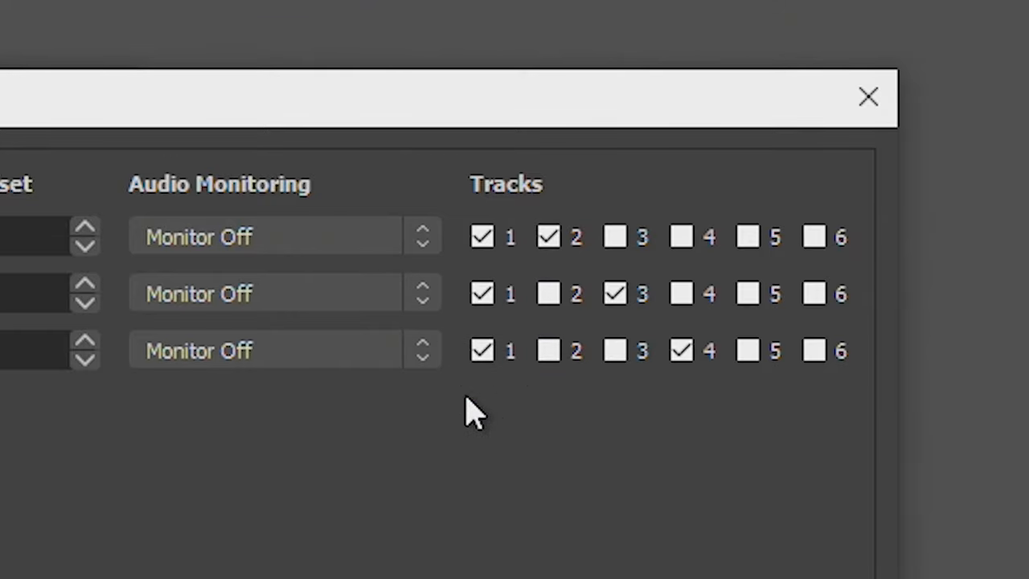
{"action": "mouse_move", "coordinate": [447, 353]}
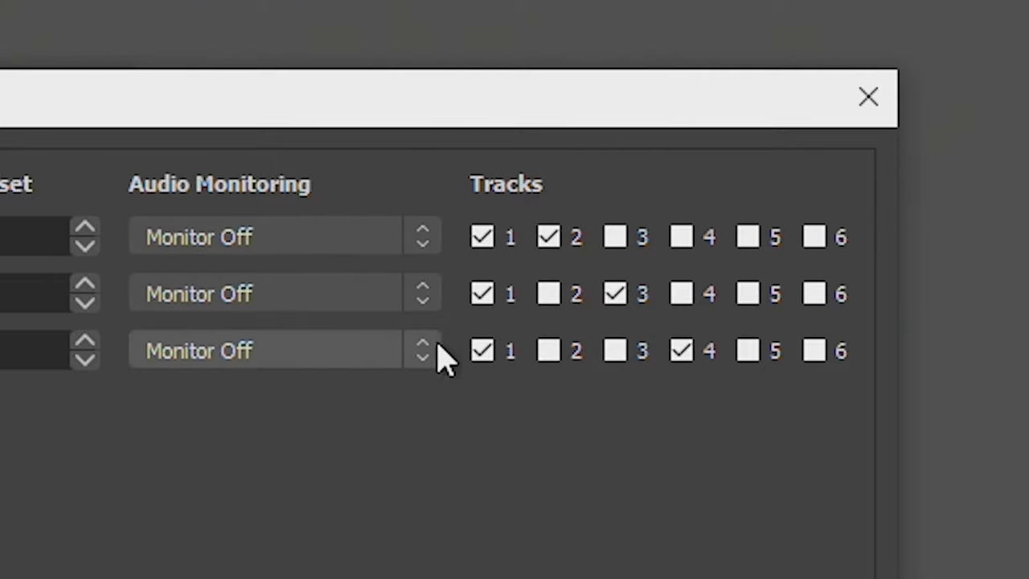
{"action": "mouse_move", "coordinate": [515, 394]}
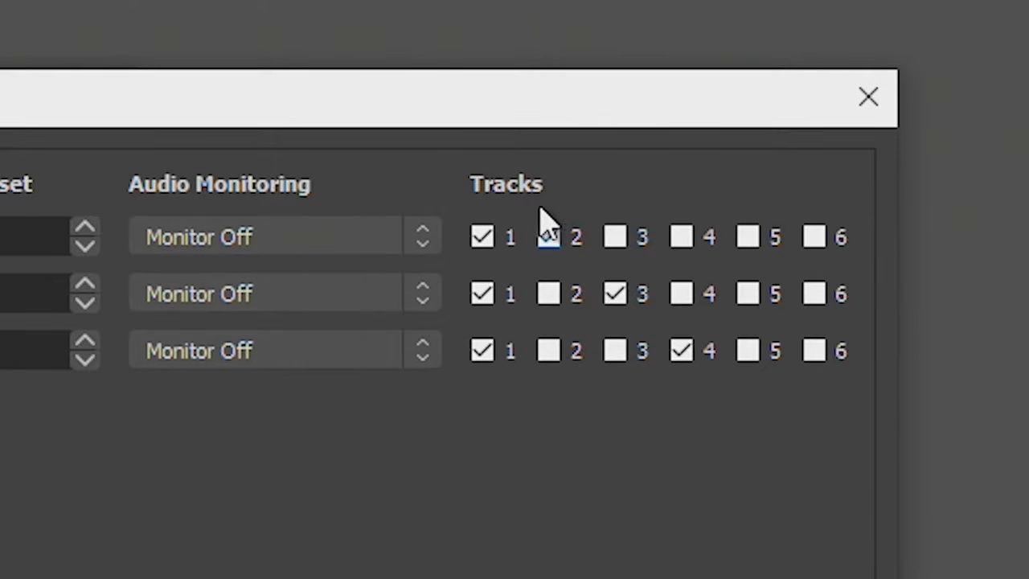
{"action": "left_click", "coordinate": [615, 292]}
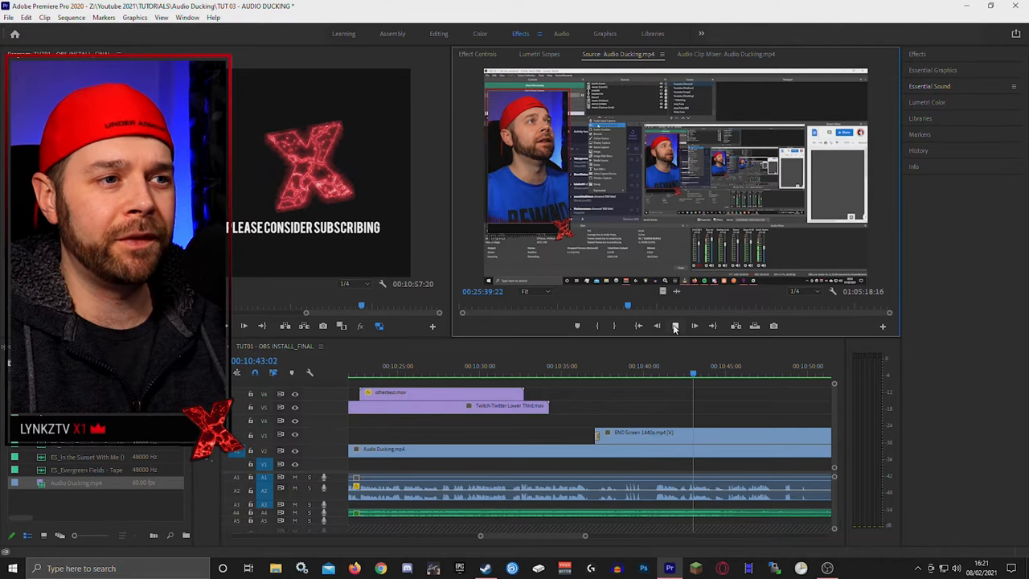
Show the Premiere Pro Audio Track Mixer with separate meters for the recorded tracks.
{"action": "left_click", "coordinate": [675, 325]}
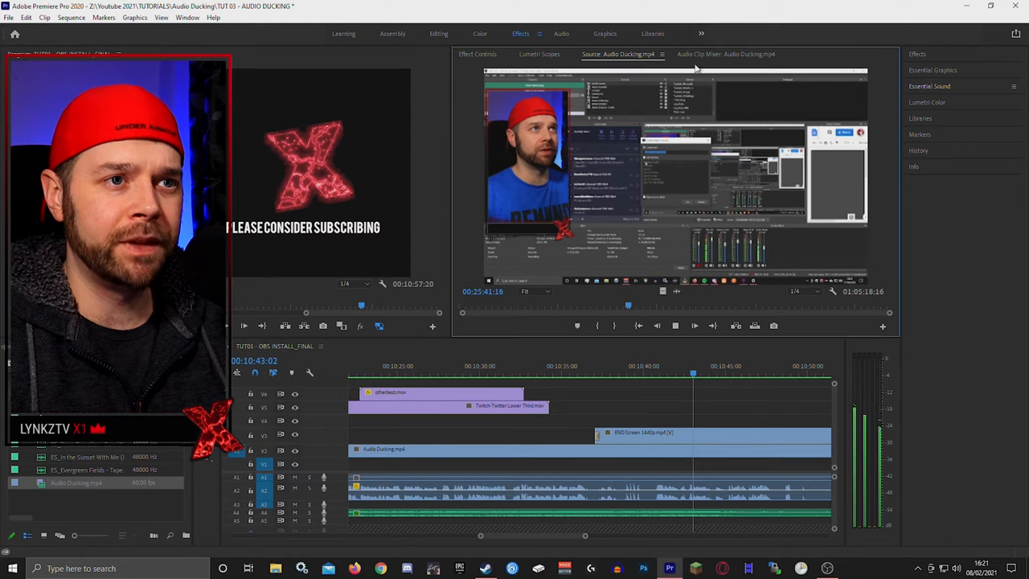
{"action": "left_click", "coordinate": [727, 55]}
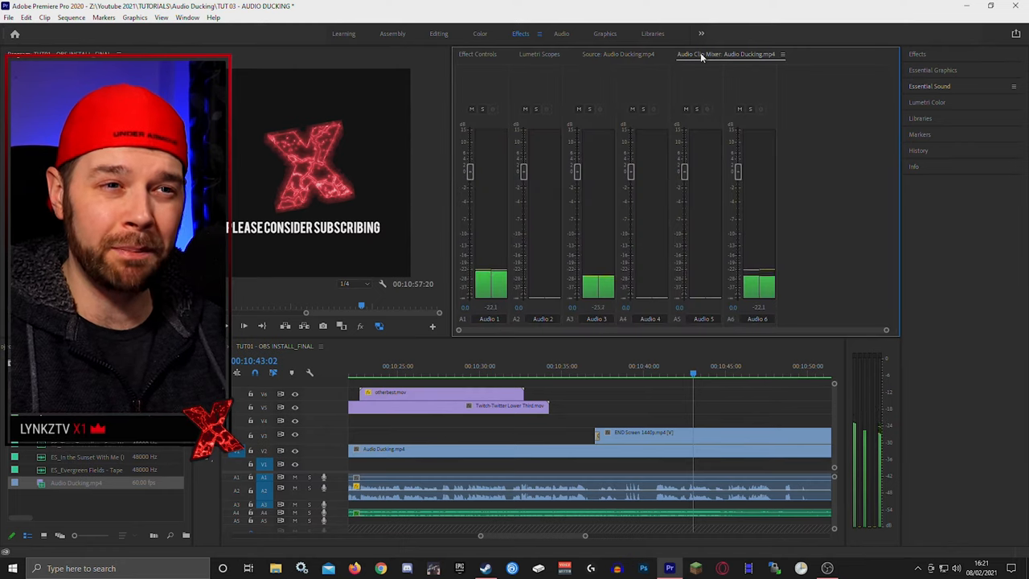